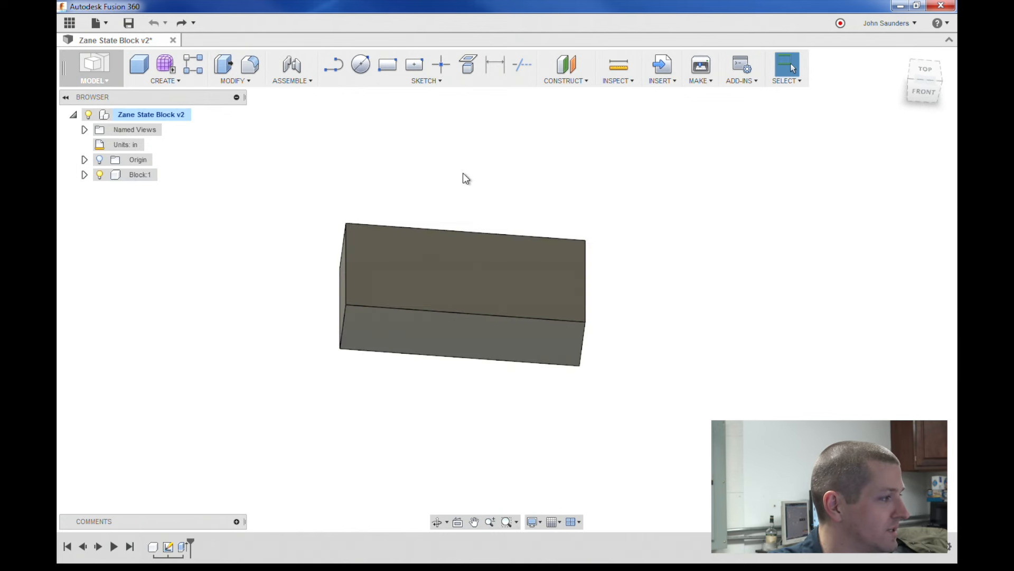
mouse_move(265, 157)
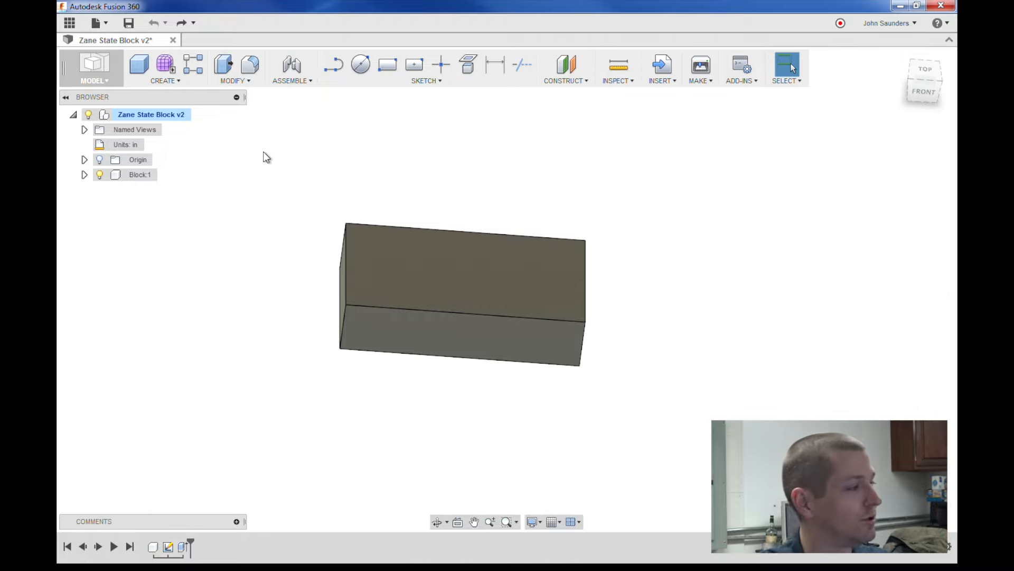
- Create a new empty component SVG:1 under the root of the Zane State Block design
right_click(151, 114)
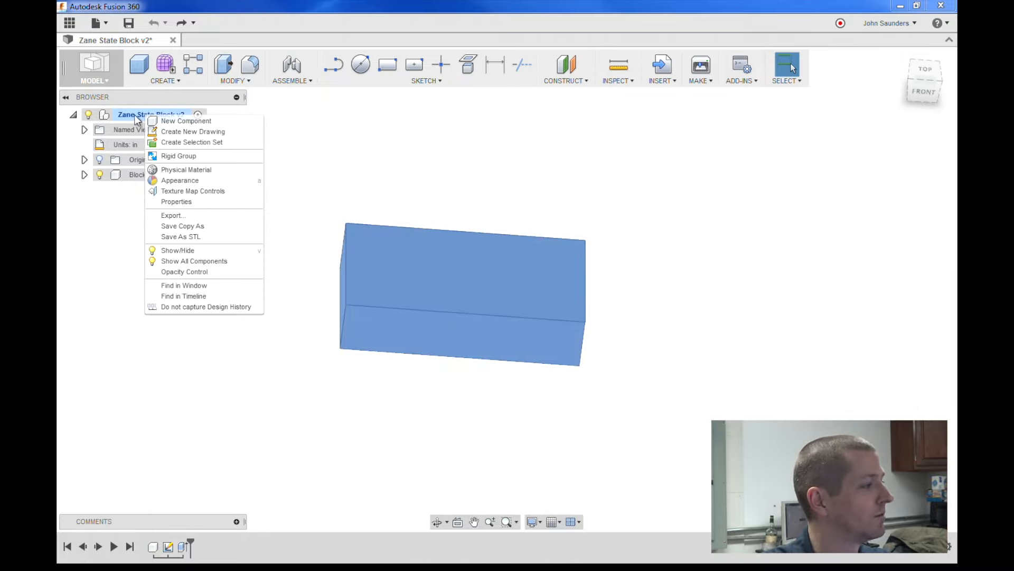
left_click(185, 120)
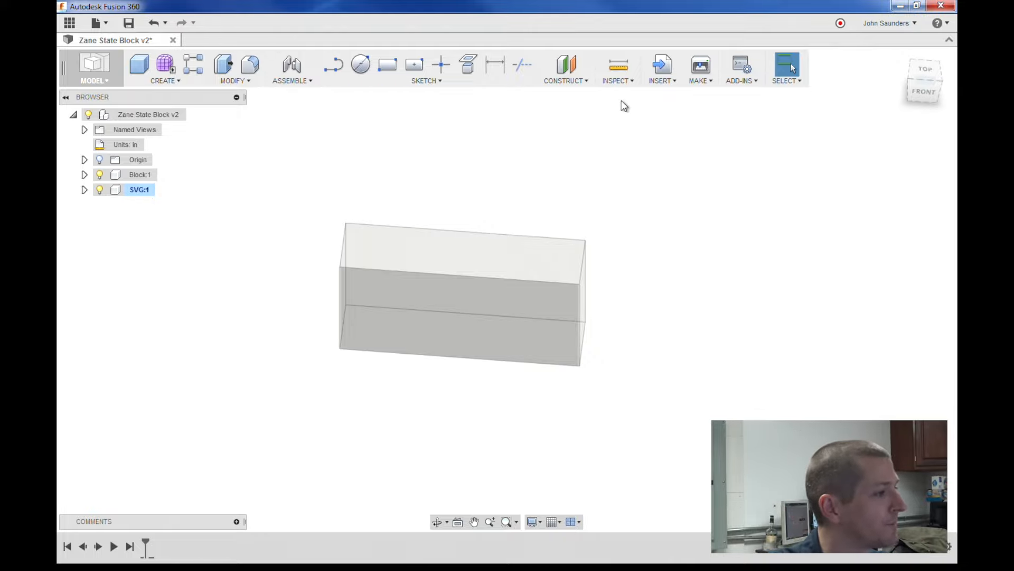
- Insert an SVG and choose the Horizontal Logo.svg file for import
left_click(659, 68)
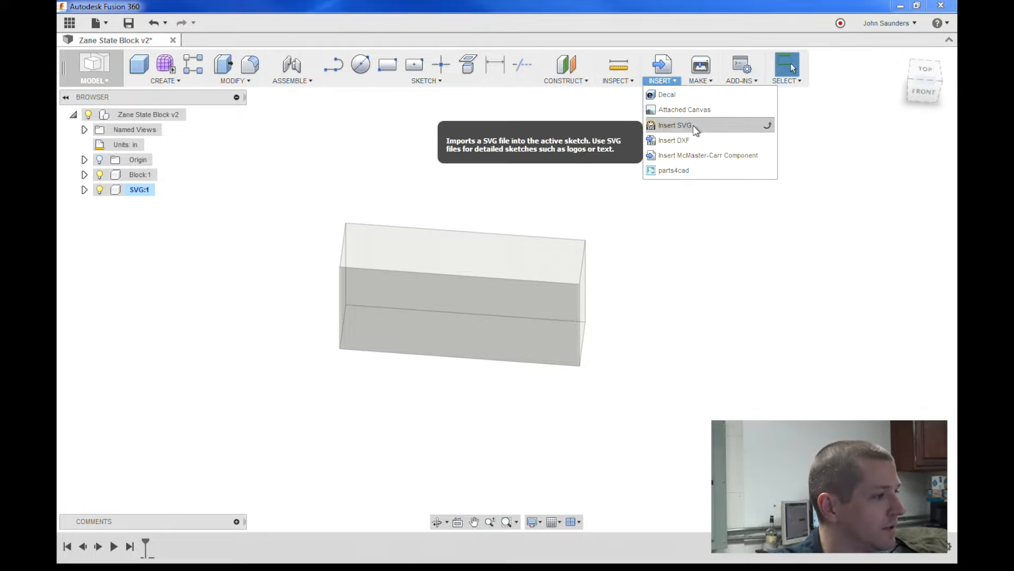
left_click(675, 125)
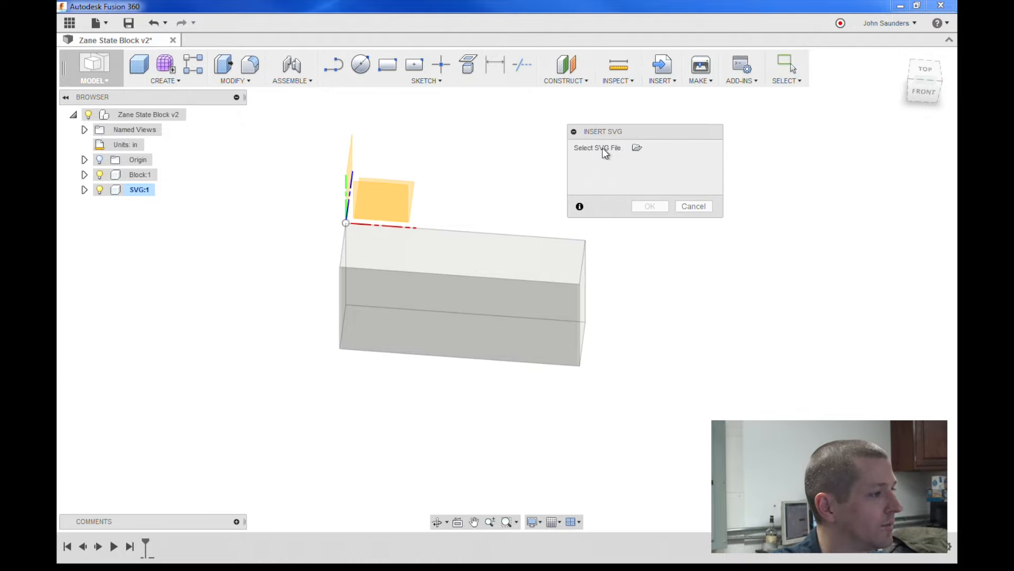
left_click(636, 147)
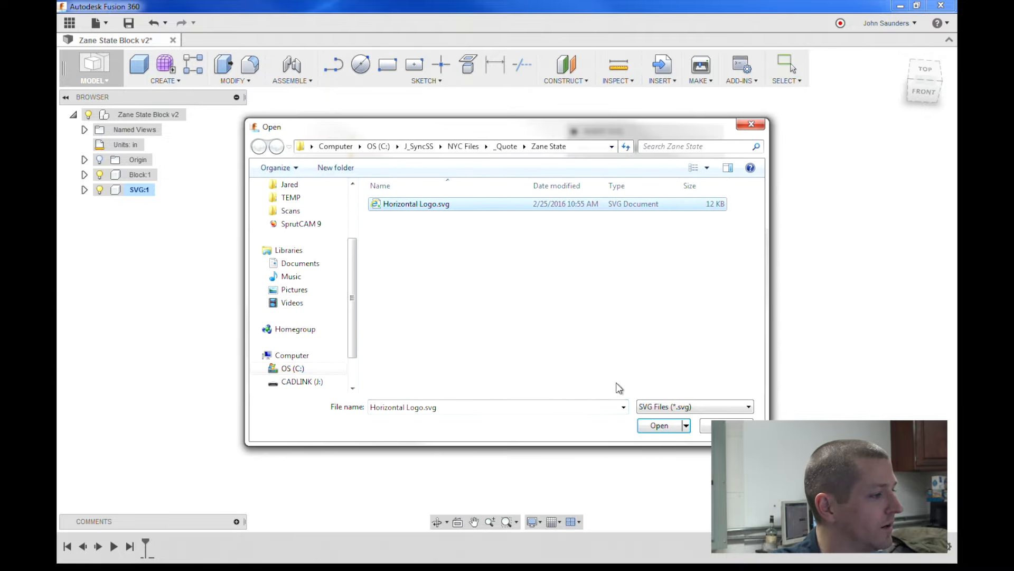
left_click(658, 425)
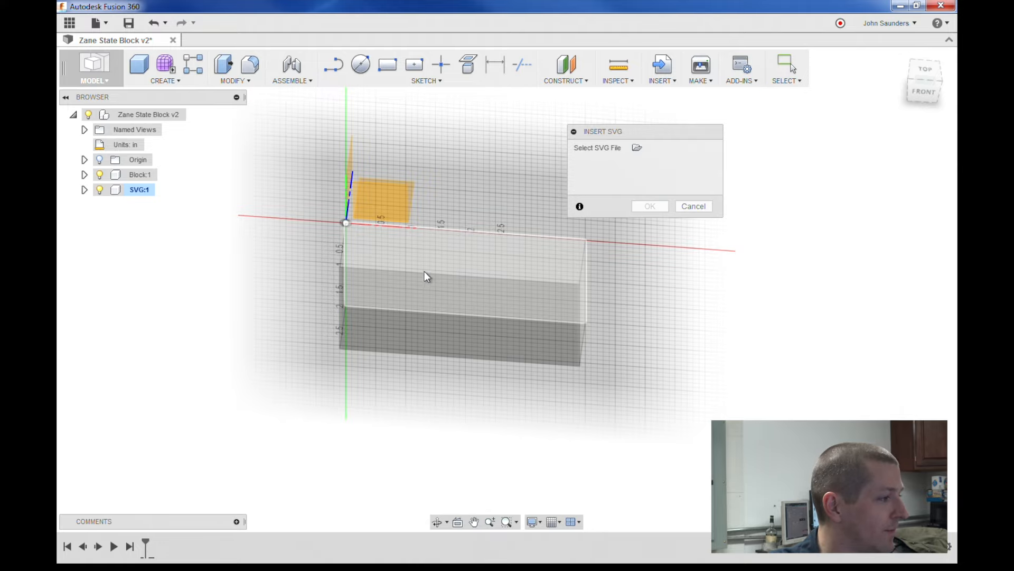
- Place the logo sketch on the block's top face with a reduced XY plane scale
left_click(636, 148)
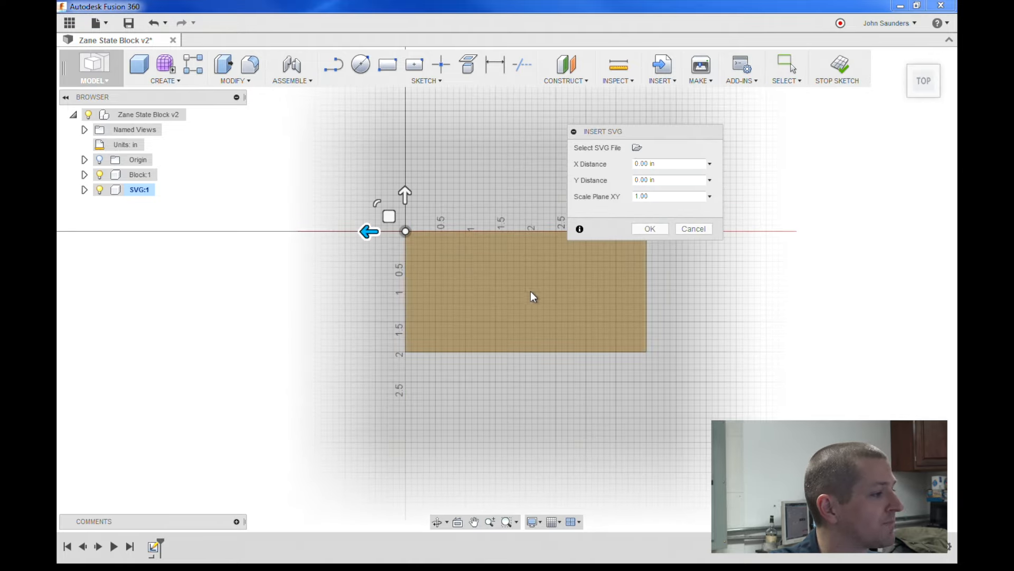
scroll("down", 3)
type(".0125")
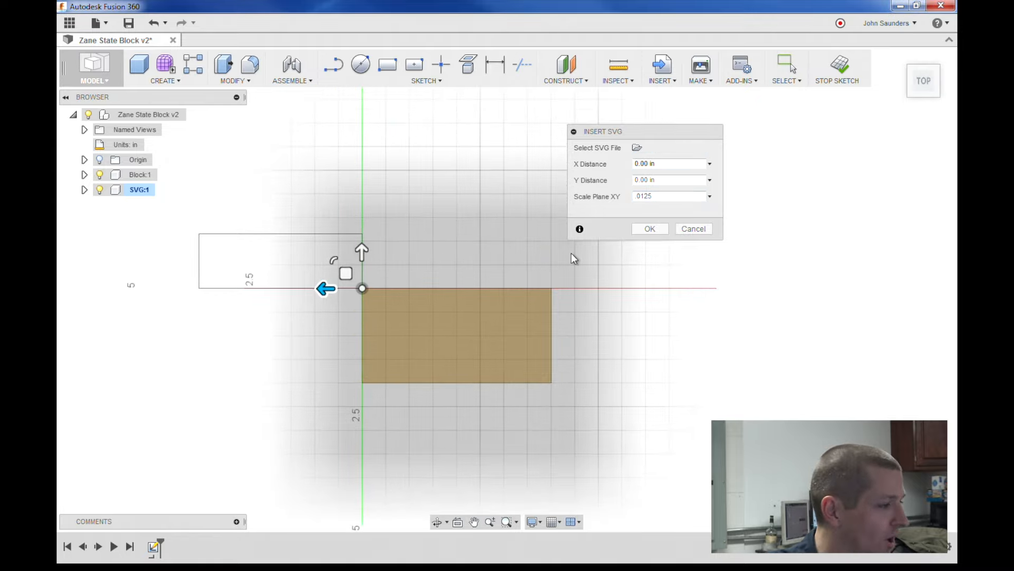
left_click(649, 228)
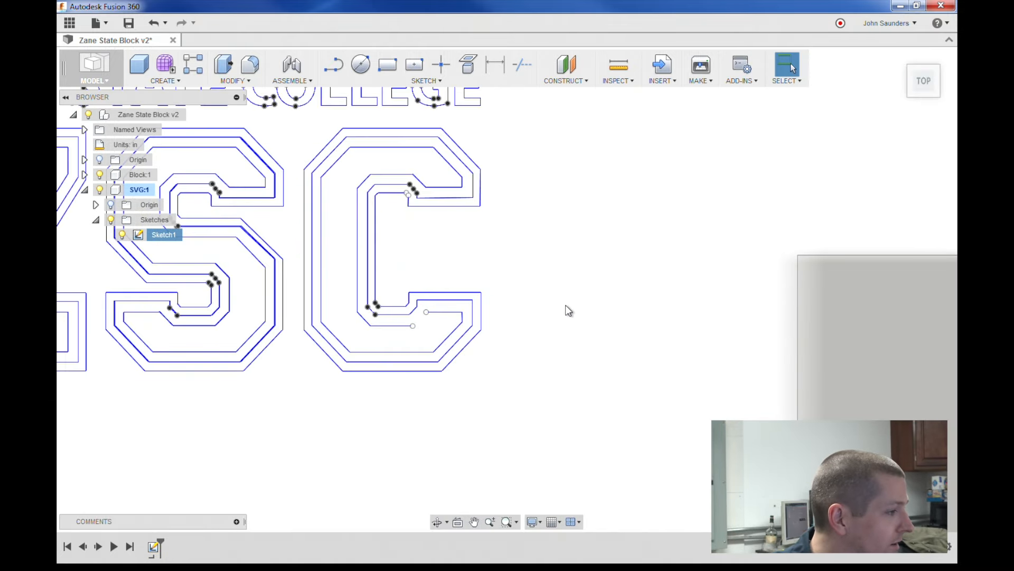
- Reopen Sketch1 with the logo for editing from the Browser
right_click(162, 234)
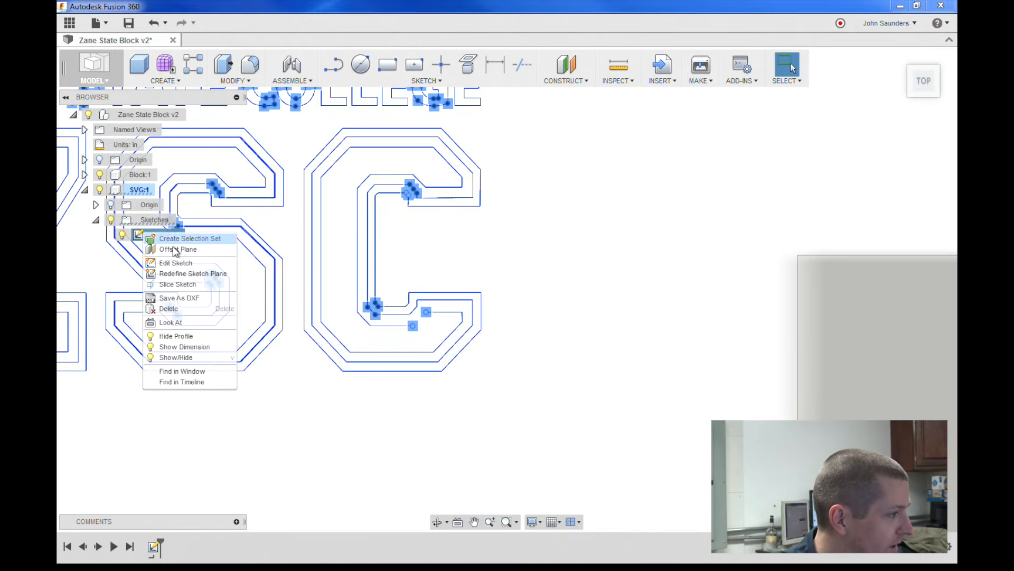
left_click(175, 264)
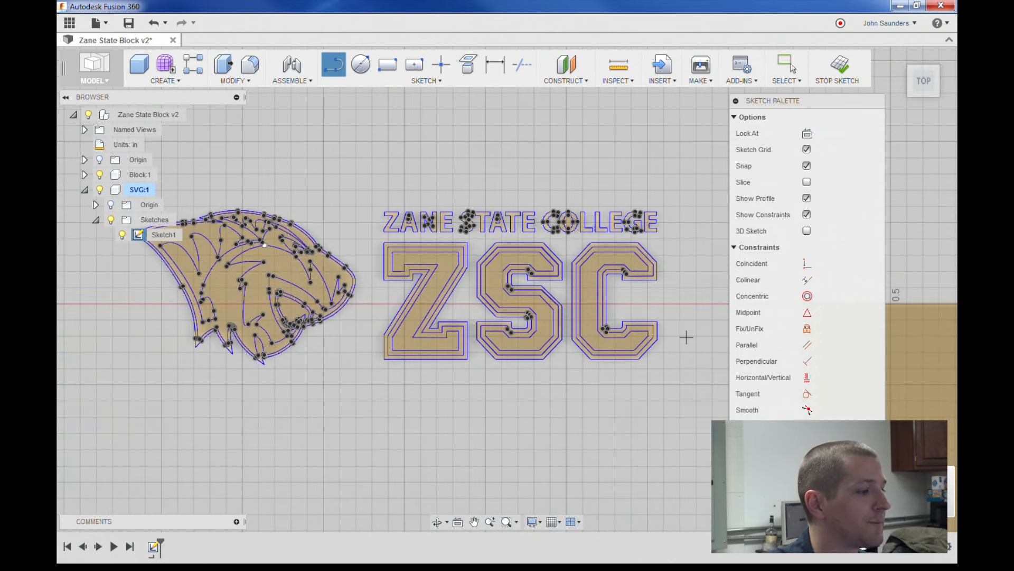
left_click(837, 68)
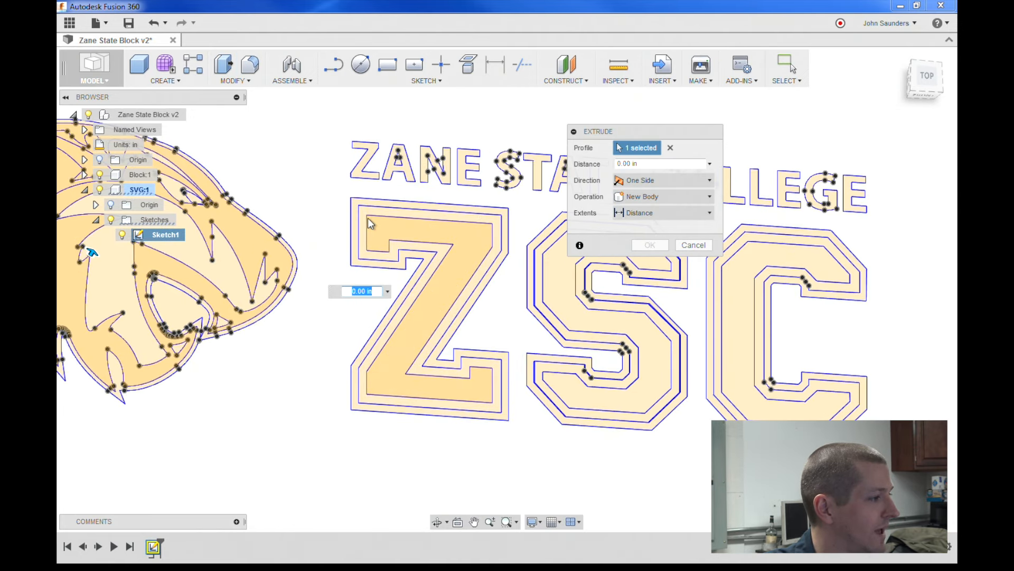
- Select the remaining tiger and COLLEGE letter profiles and extrude them as new bodies
left_click(609, 304)
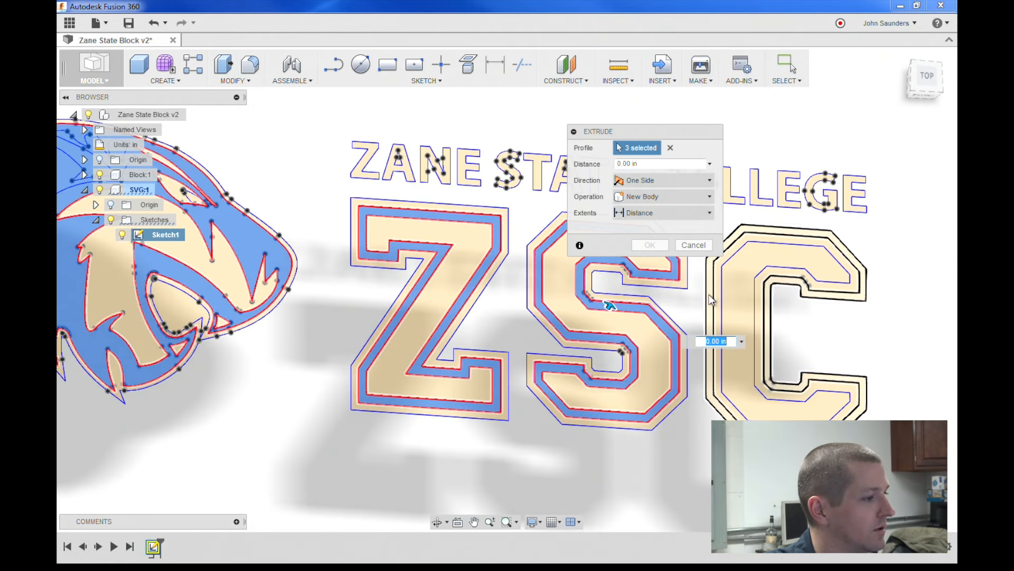
left_click(454, 161)
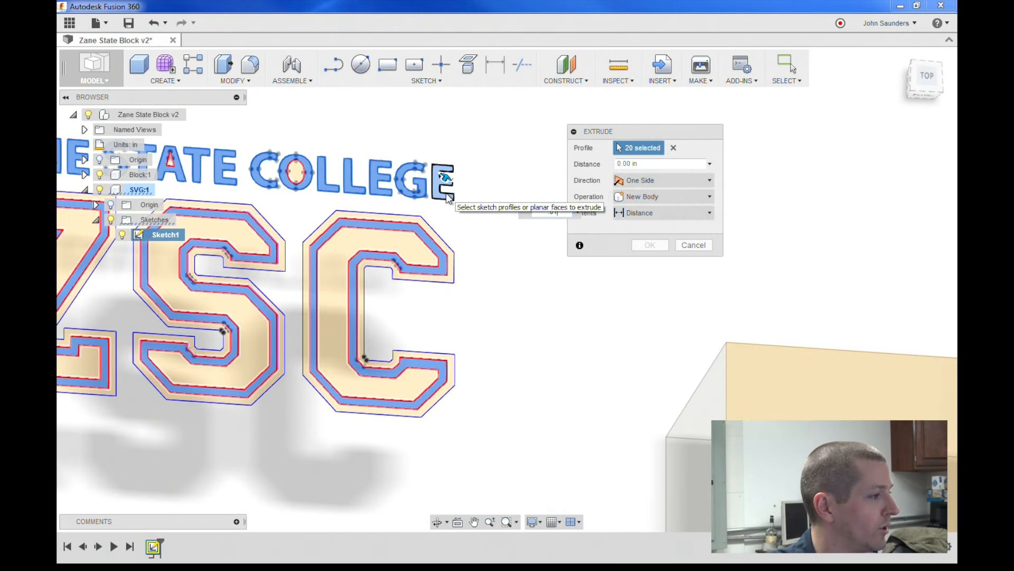
left_click(693, 244)
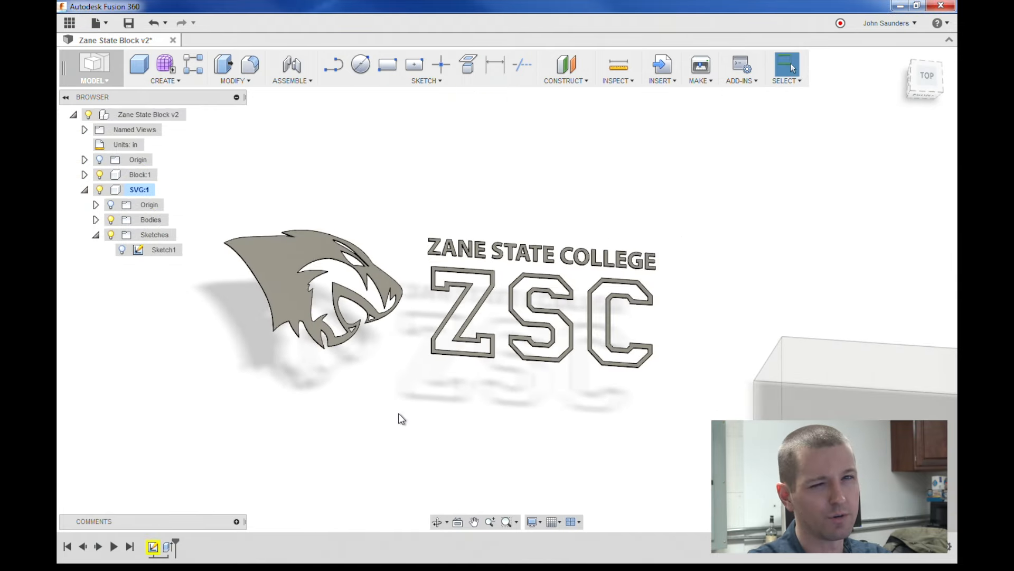
mouse_move(529, 264)
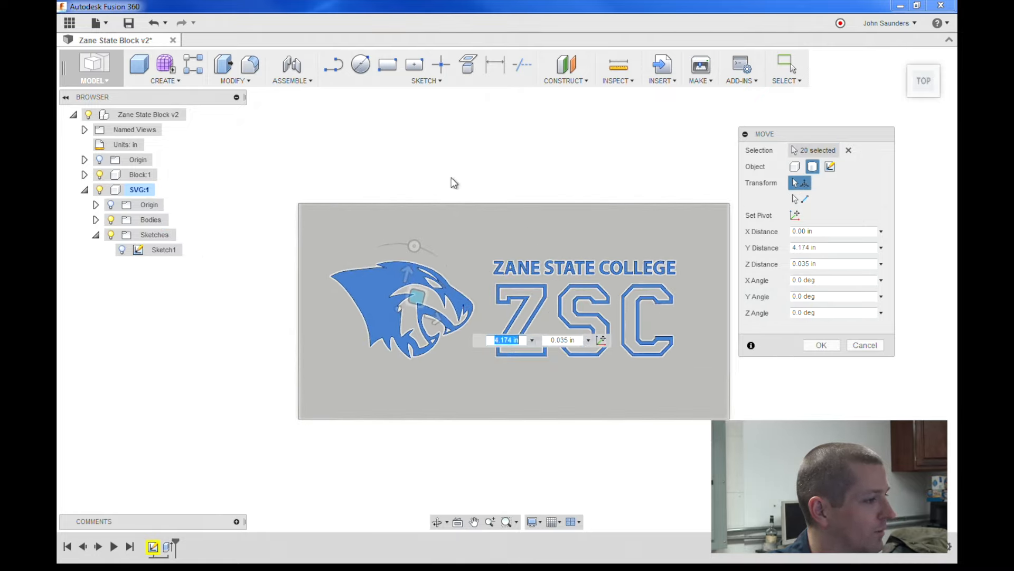
- Confirm the move of the 20 bodies by Y 4.174 in and Z 0.035 in onto the block
left_click(821, 344)
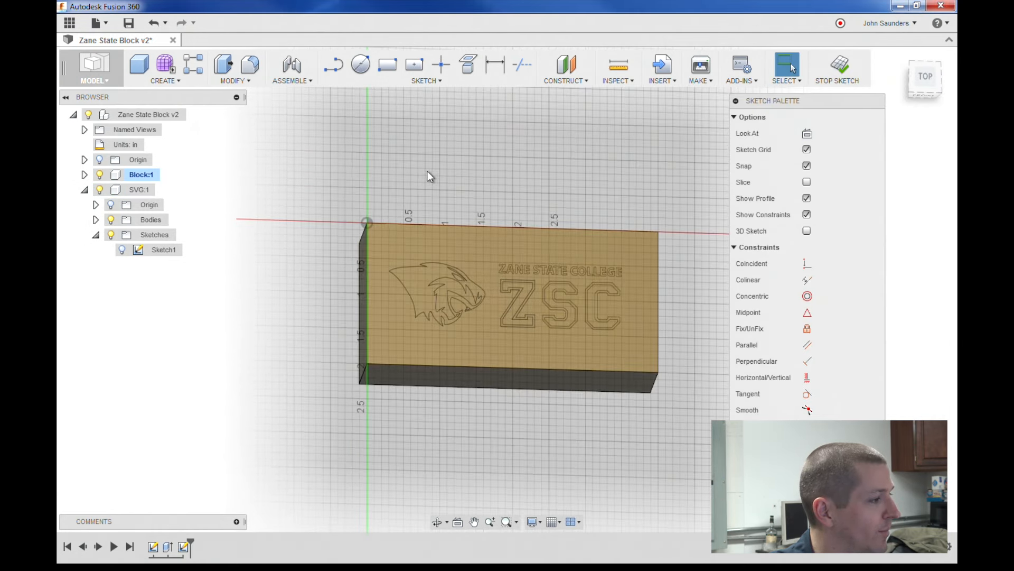
- Project the outlines of the logo bodies (Body4, Body10) into the sketch and finish it
left_click(467, 64)
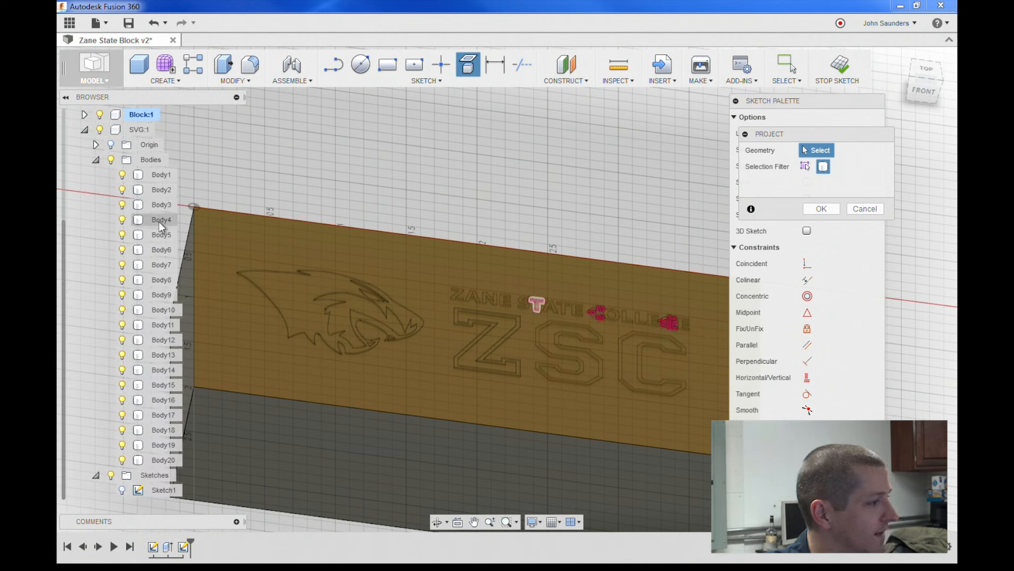
left_click(163, 310)
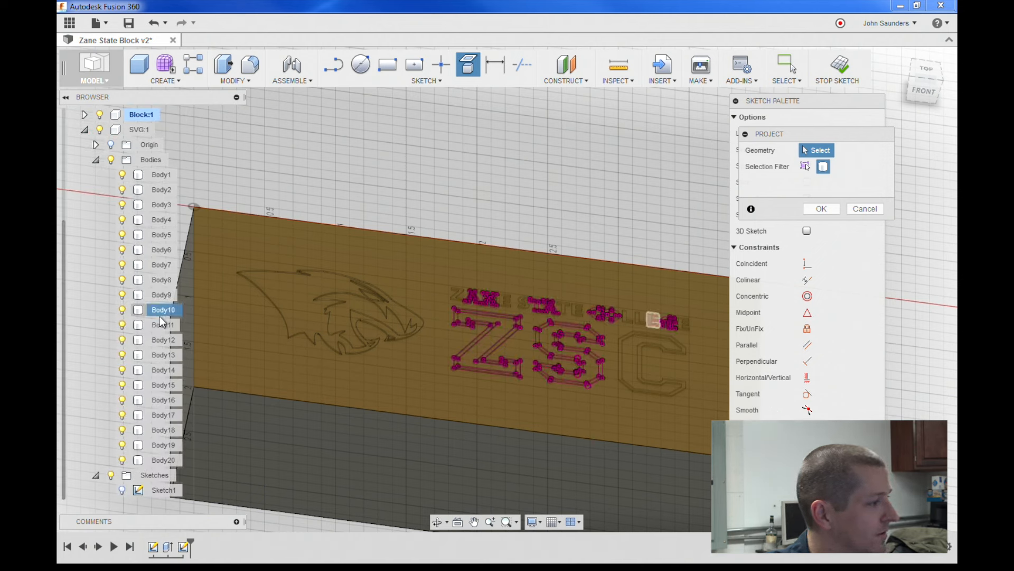
left_click(820, 208)
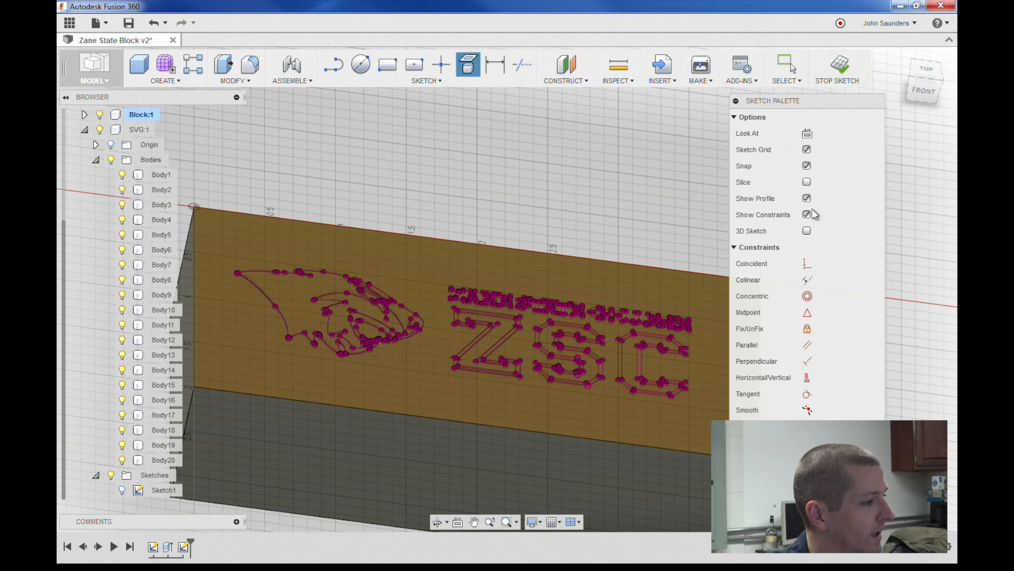
left_click(836, 67)
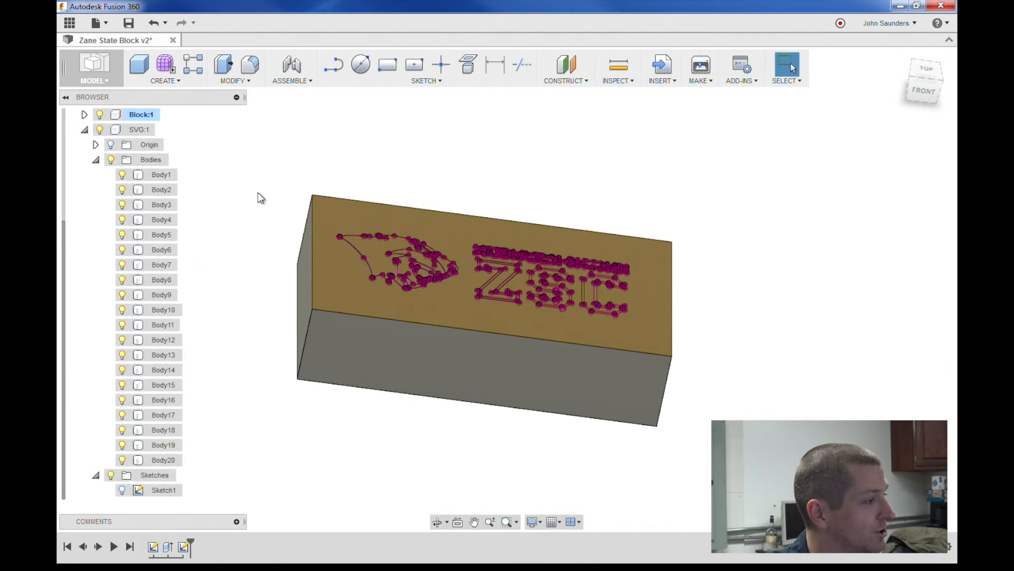
- Select the projected Z and remaining letter profiles and cut them into the top face
left_click(84, 129)
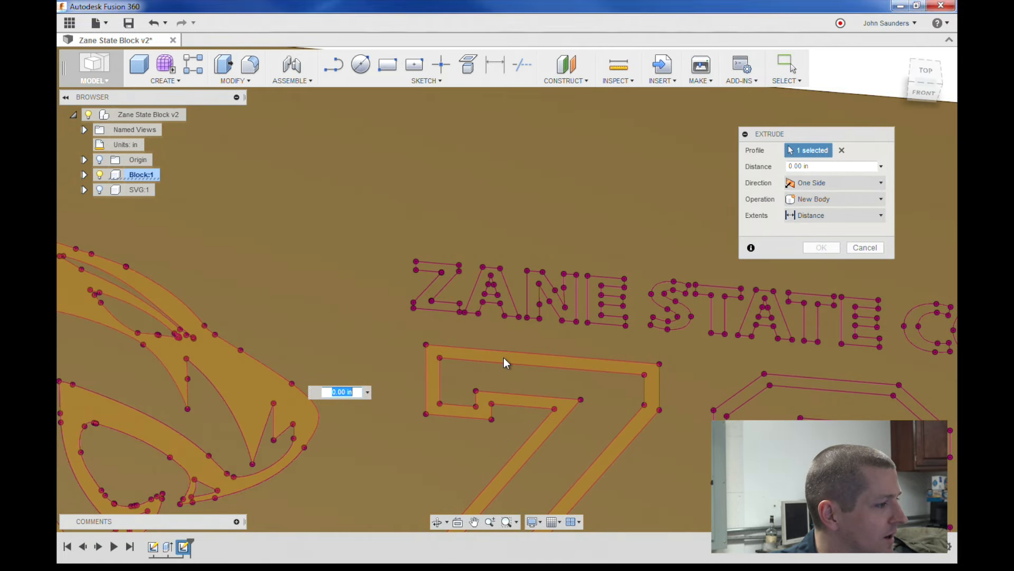
left_click(549, 292)
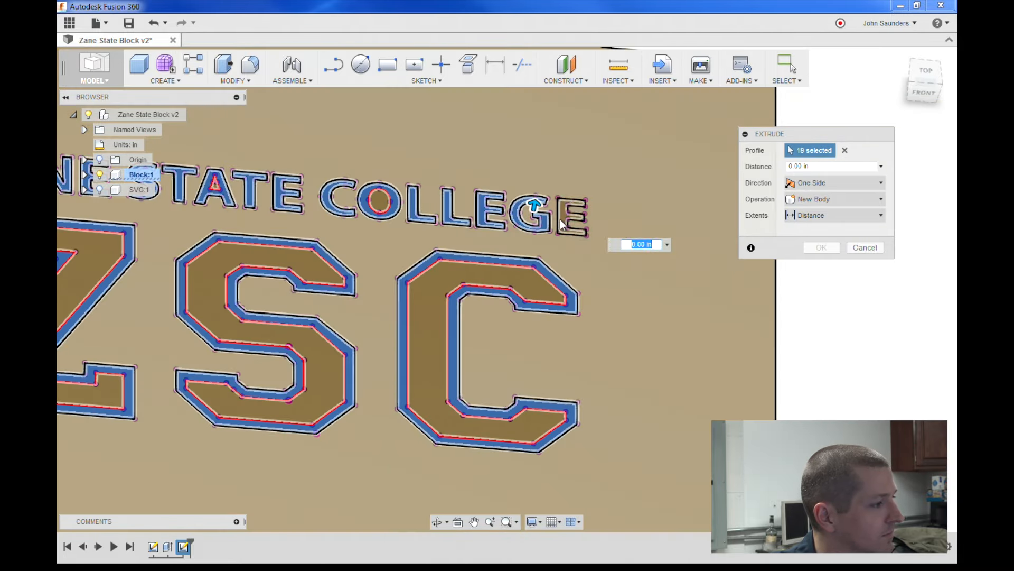
left_click(866, 248)
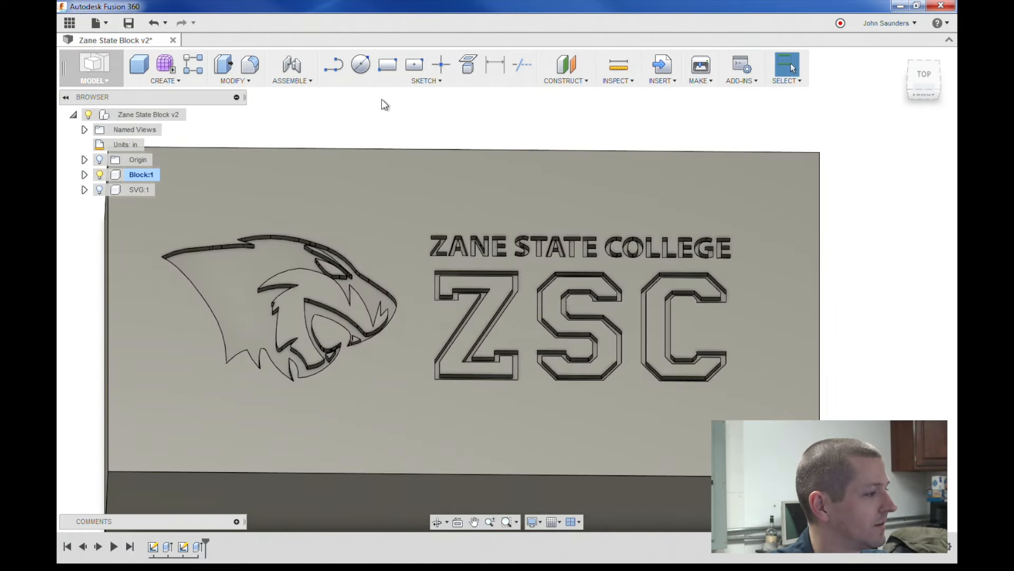